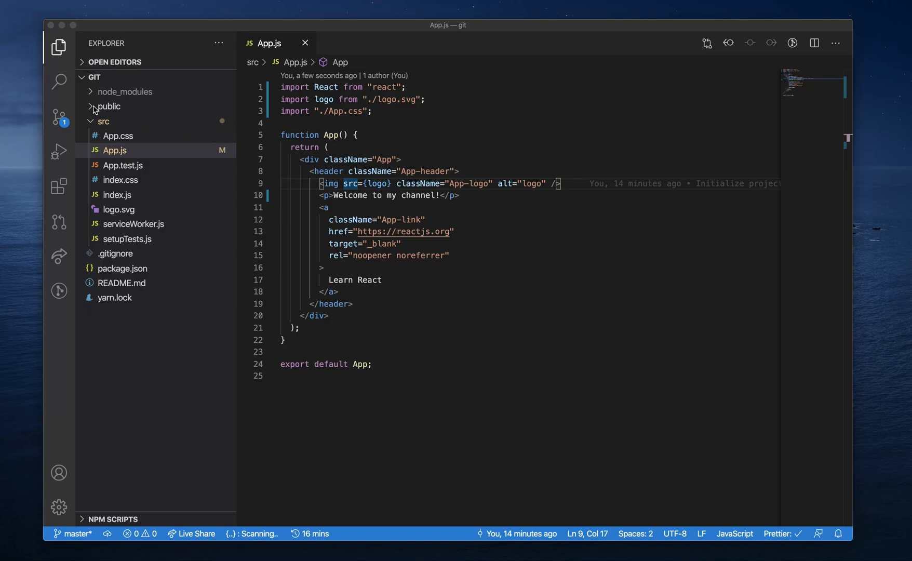
- Show the Source Control view listing App.js under pending changes
{"action": "left_click", "coordinate": [58, 117]}
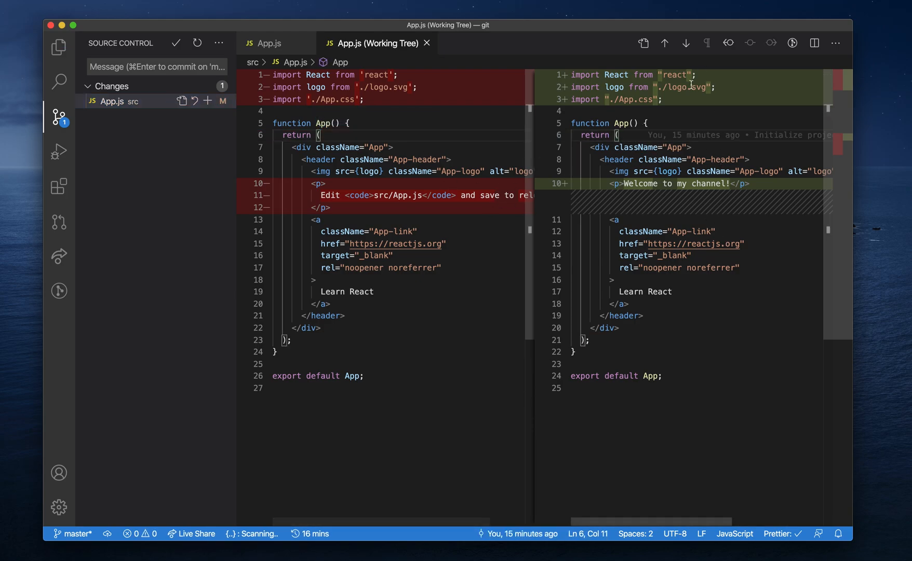
- Stage App.js, inspect its staged Index diff, then unstage it again
{"action": "left_click", "coordinate": [207, 101]}
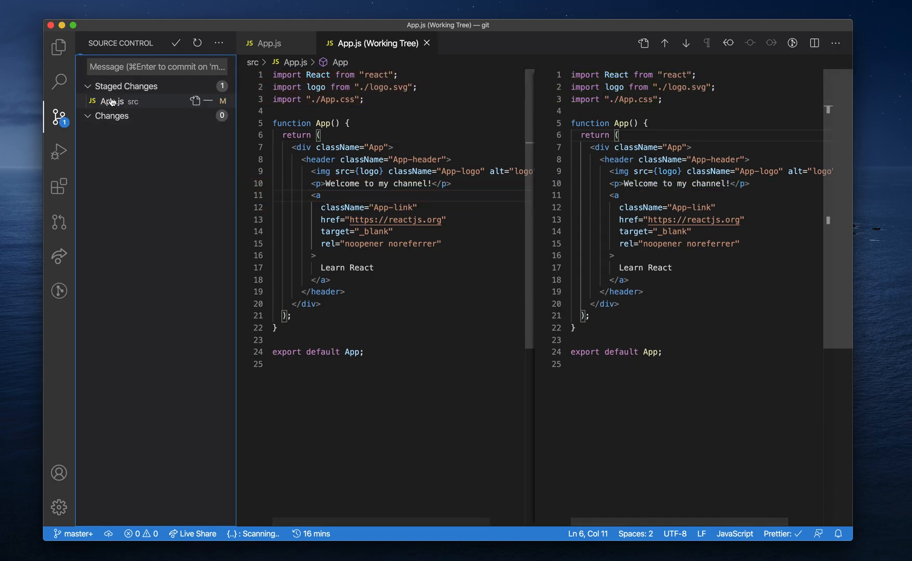
{"action": "left_click", "coordinate": [112, 100]}
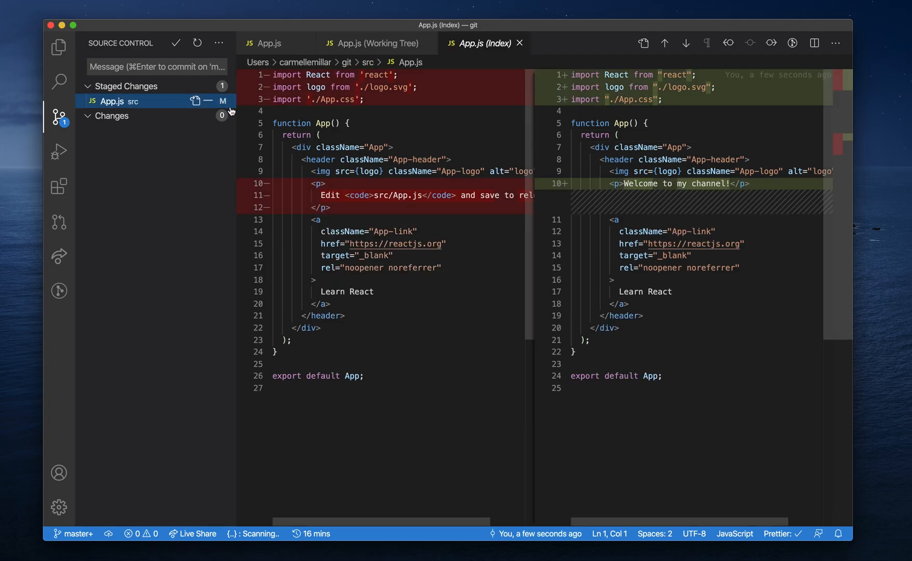
{"action": "mouse_move", "coordinate": [208, 101]}
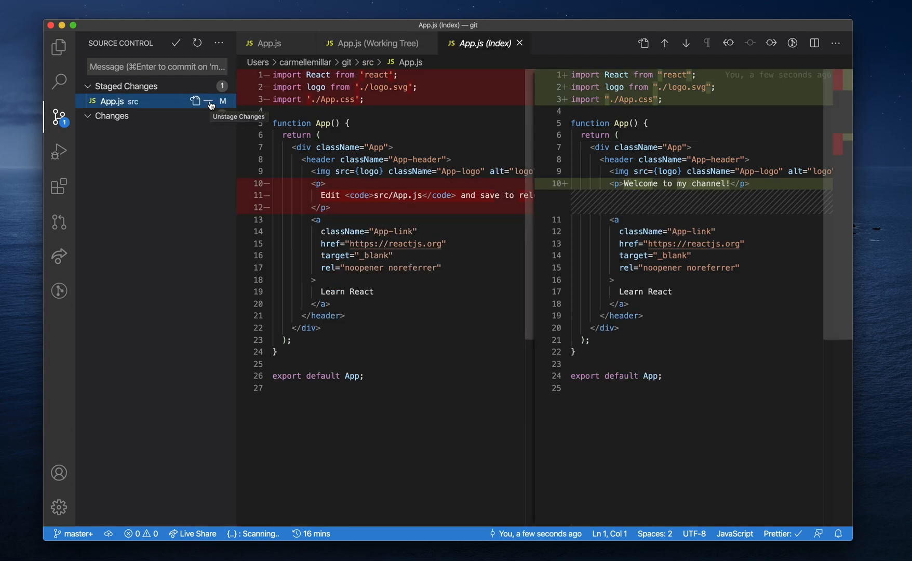
{"action": "left_click", "coordinate": [209, 101]}
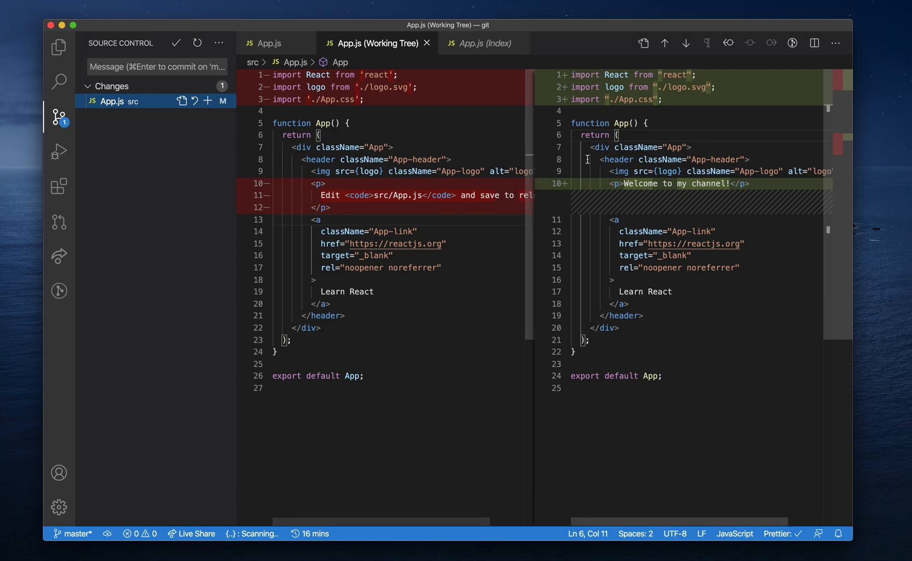
- Stage App.js again so it sits under Staged Changes
{"action": "left_click", "coordinate": [196, 101]}
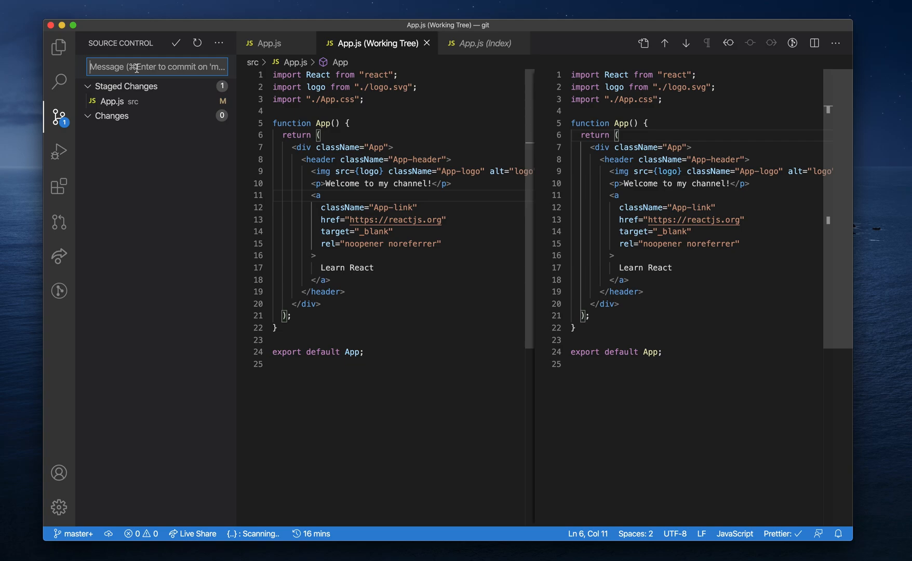
- Commit the staged App.js change with the message "commit message"
{"action": "type", "text": "commit message"}
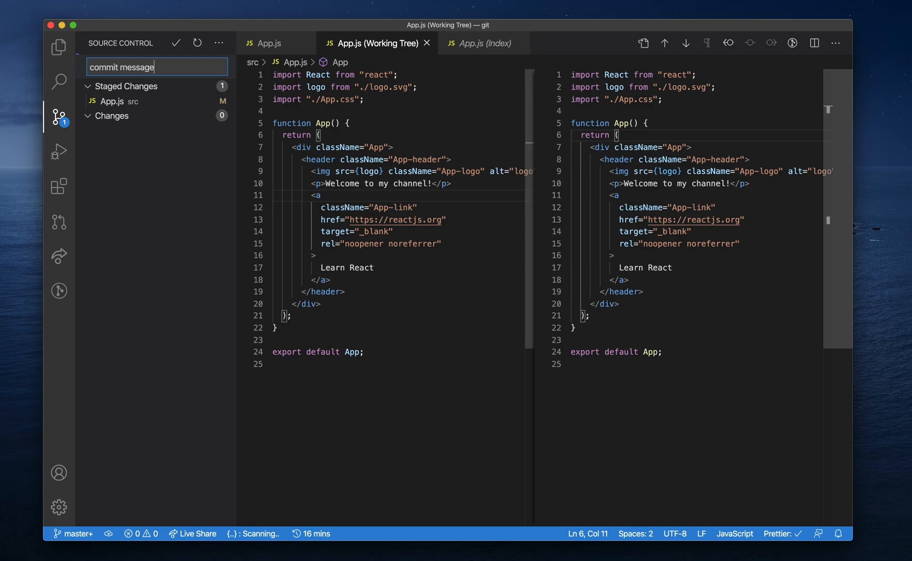
{"action": "left_click", "coordinate": [176, 44]}
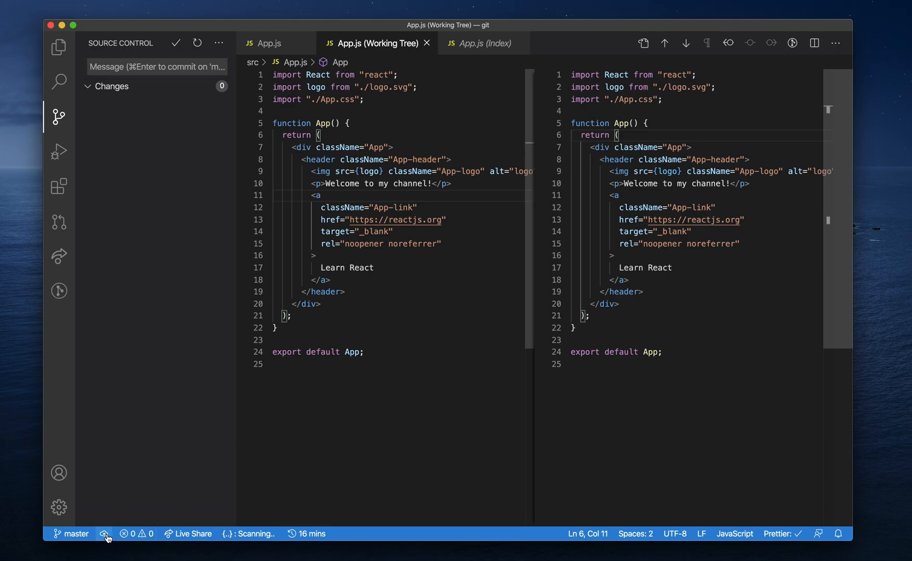
- Publish the repository to GitHub, allowing sign-in and authorizing VS Code's requested permissions
{"action": "left_click", "coordinate": [101, 534]}
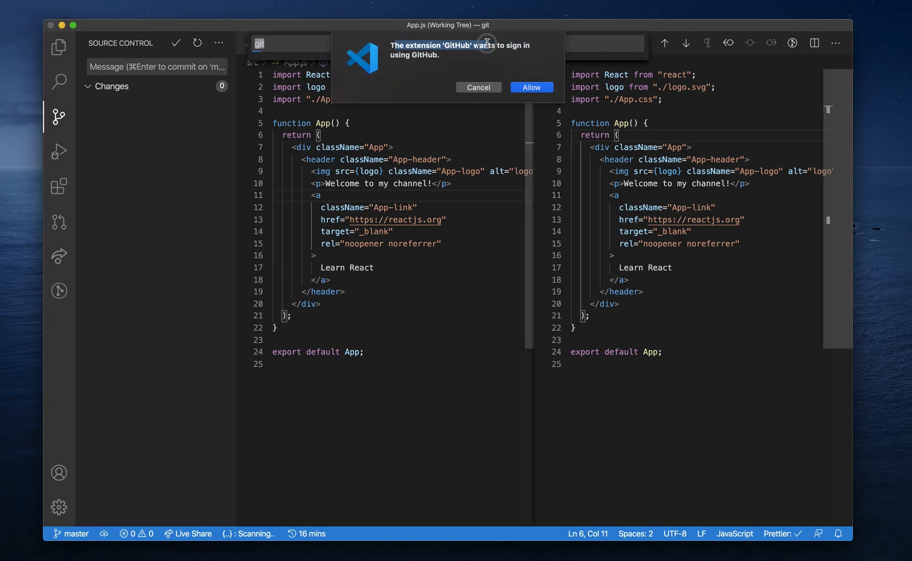
{"action": "left_click", "coordinate": [532, 87]}
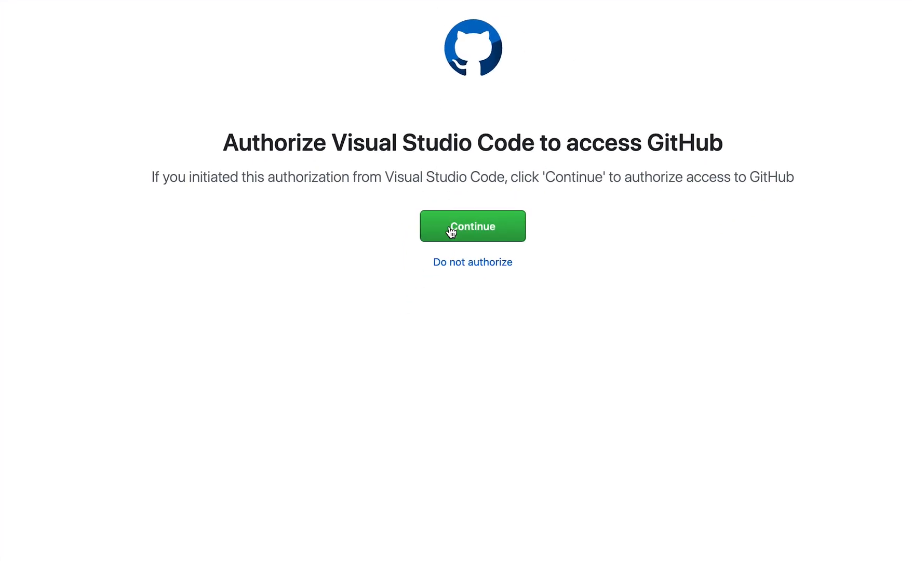
{"action": "left_click", "coordinate": [473, 226]}
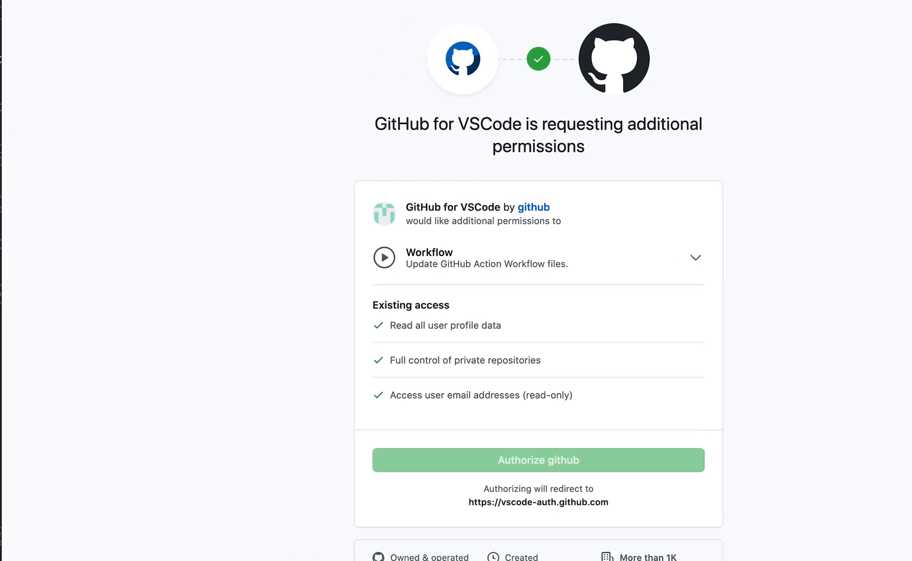
{"action": "left_click", "coordinate": [539, 460]}
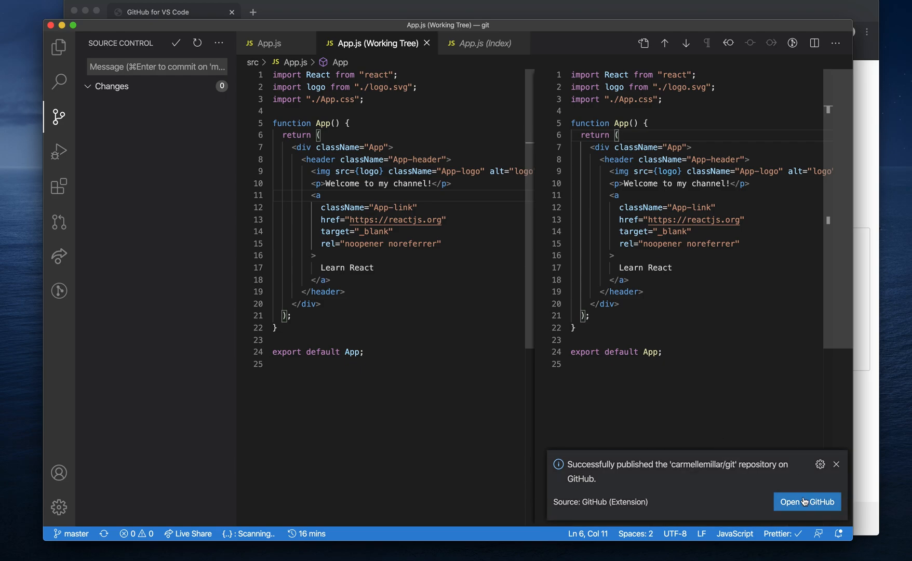
- View the published carmellemillar/git repository's GitHub page in the browser
{"action": "left_click", "coordinate": [808, 502]}
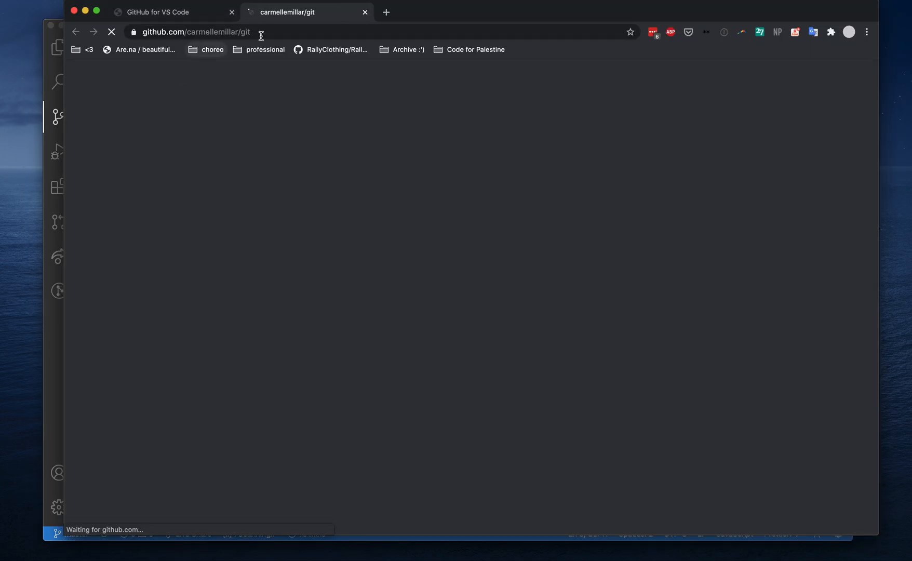